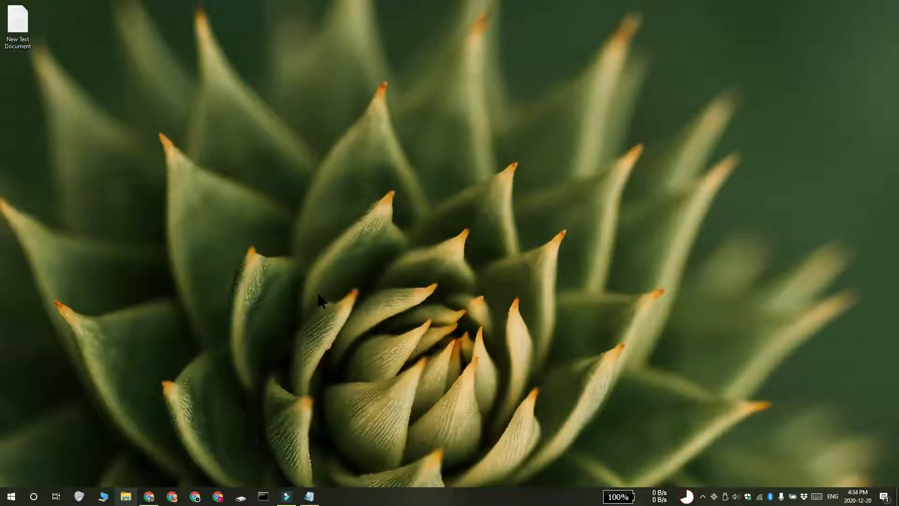
- Launch File Explorer from the taskbar, showing Quick access folders
left_click(125, 496)
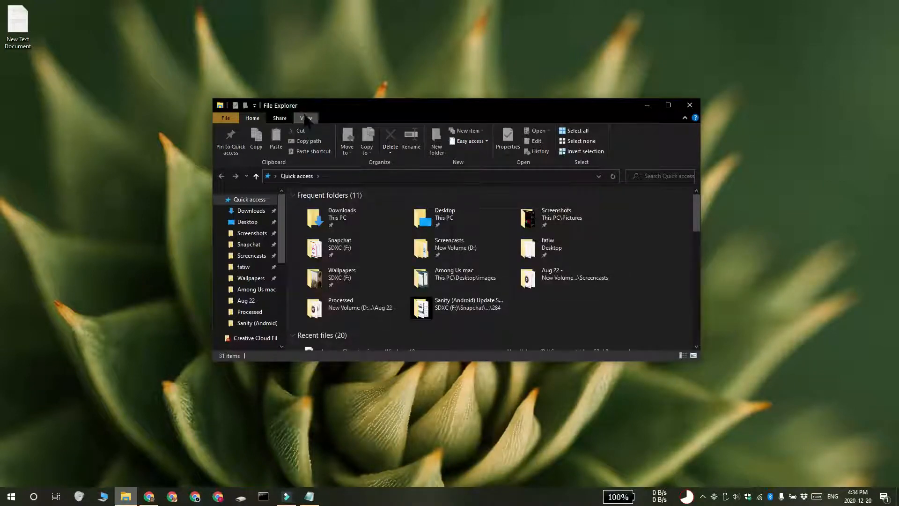
- Enable 'File name extensions' in the View ribbon so the desktop file shows .txt
left_click(305, 118)
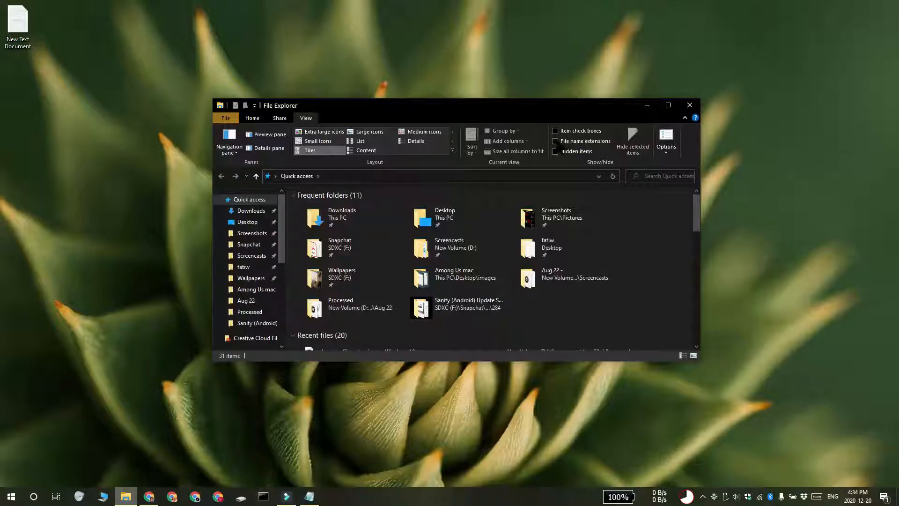
left_click(555, 141)
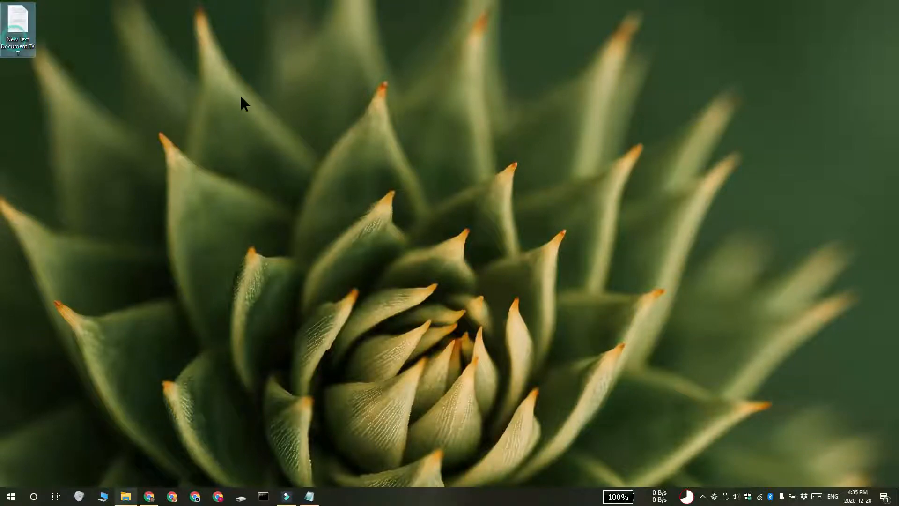
- Rename the desktop file to 'New Text Document.srt' and accept the extension-change warning
left_click(18, 33)
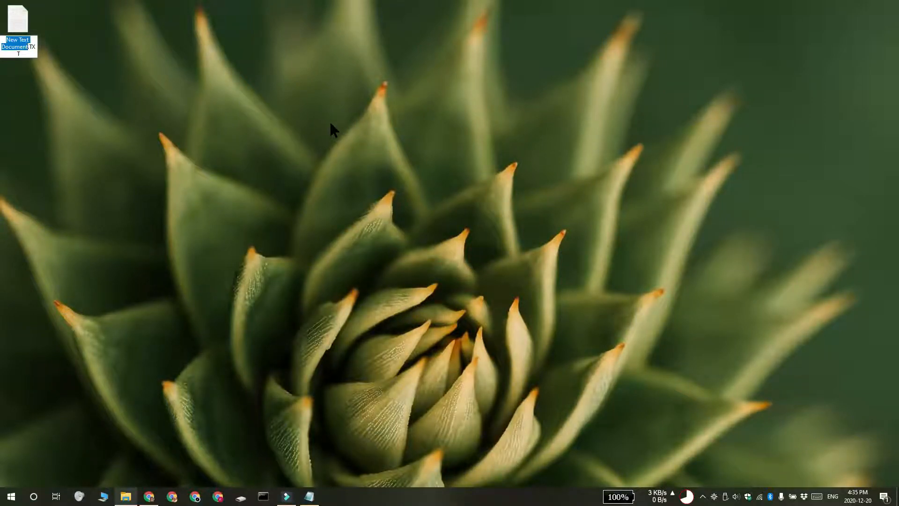
left_click(332, 131)
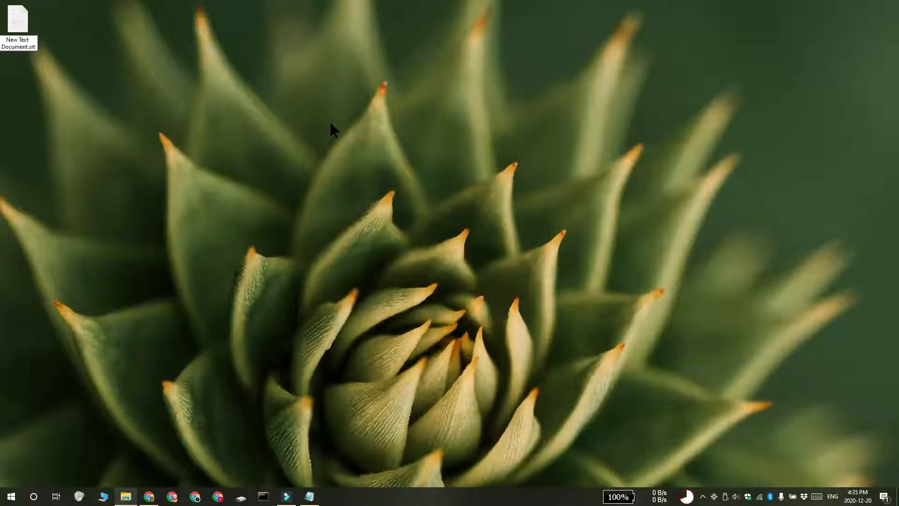
key("enter")
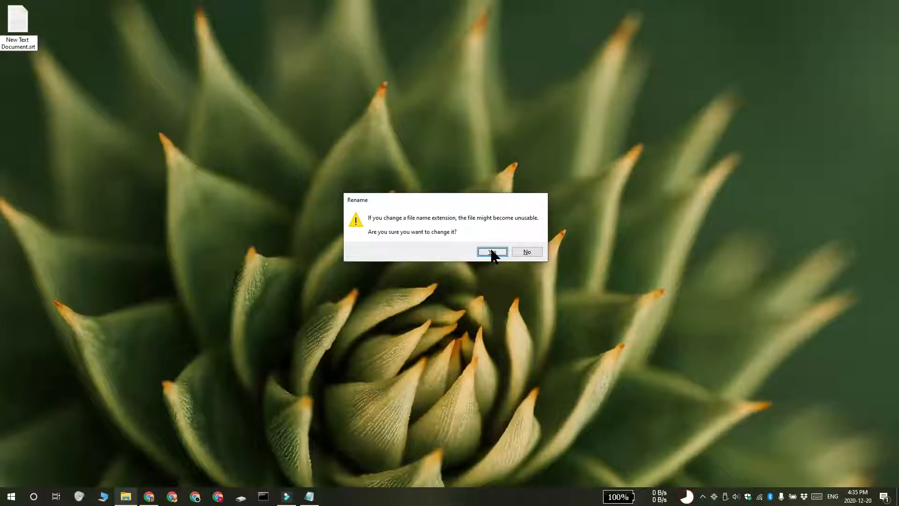
left_click(491, 251)
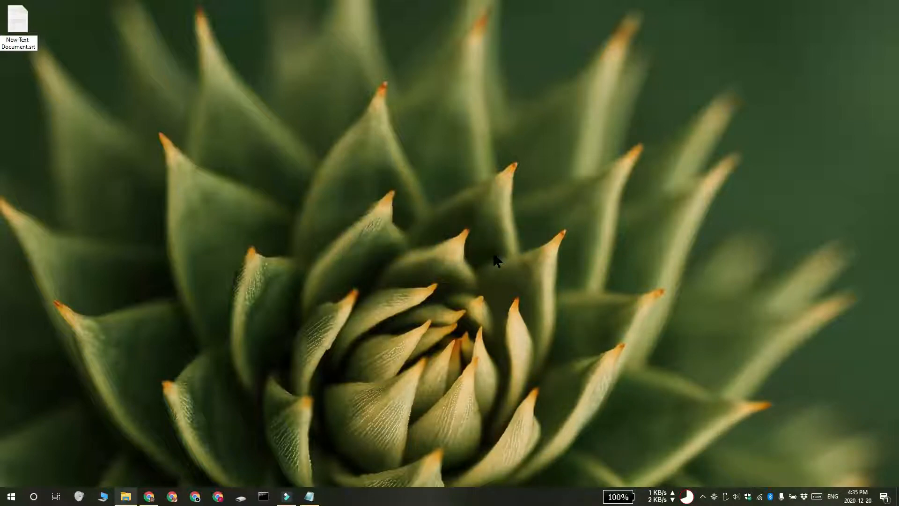
- Launch the renamed New Text Document.srt, opening it empty in Notepad
left_click(17, 26)
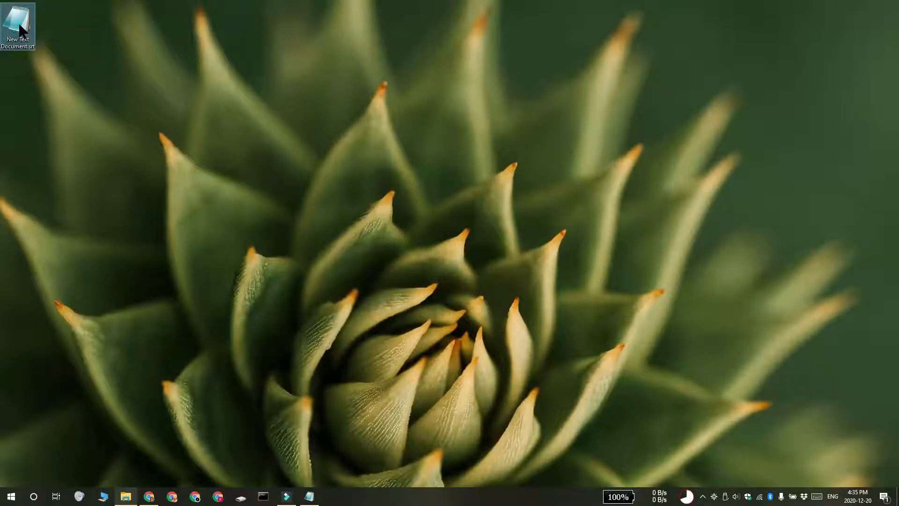
double_click(17, 26)
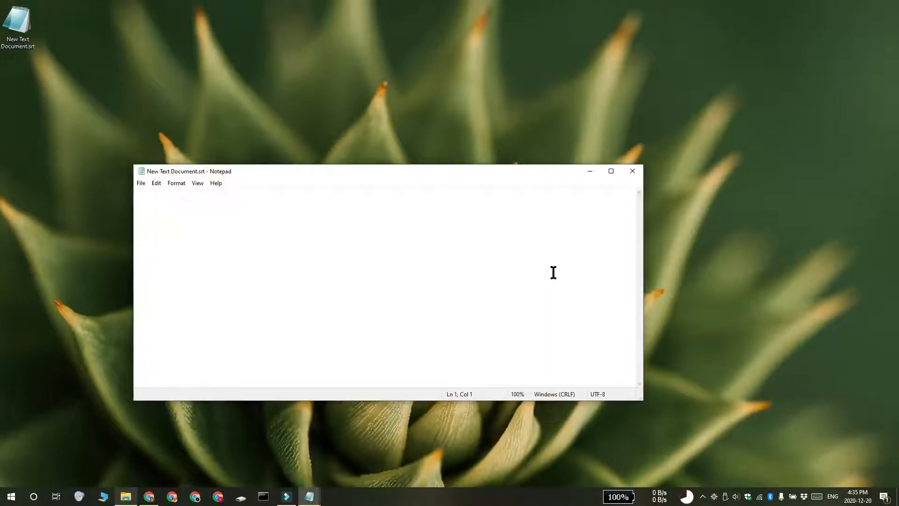